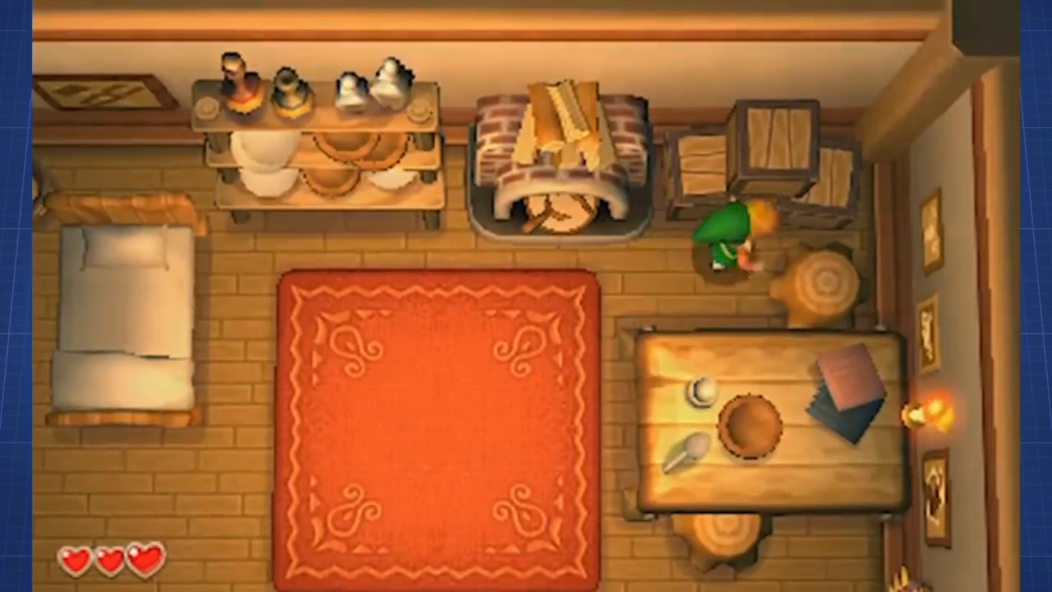
scroll("down", 3)
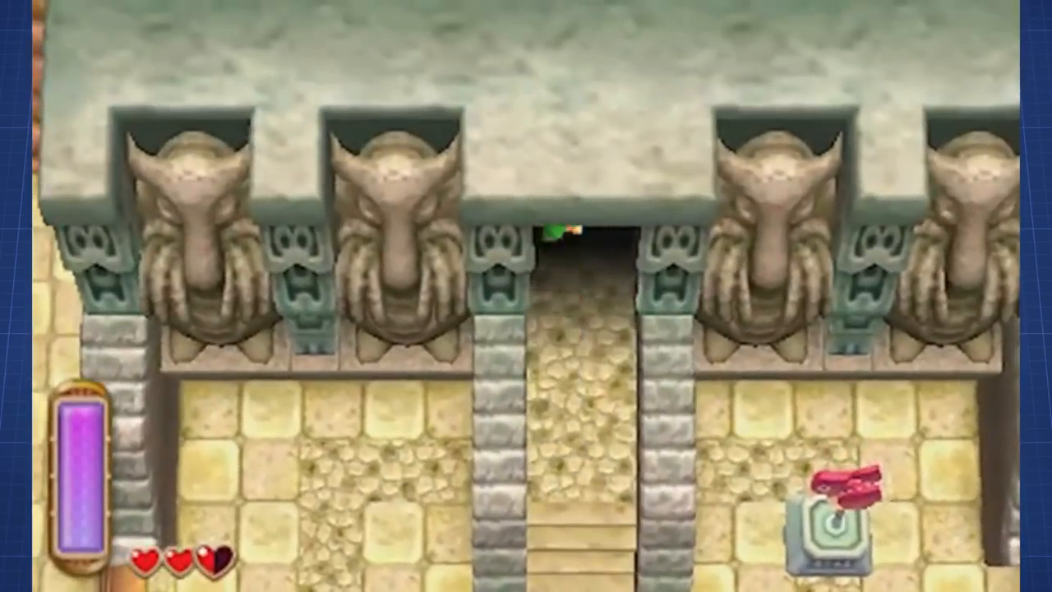
key("Up")
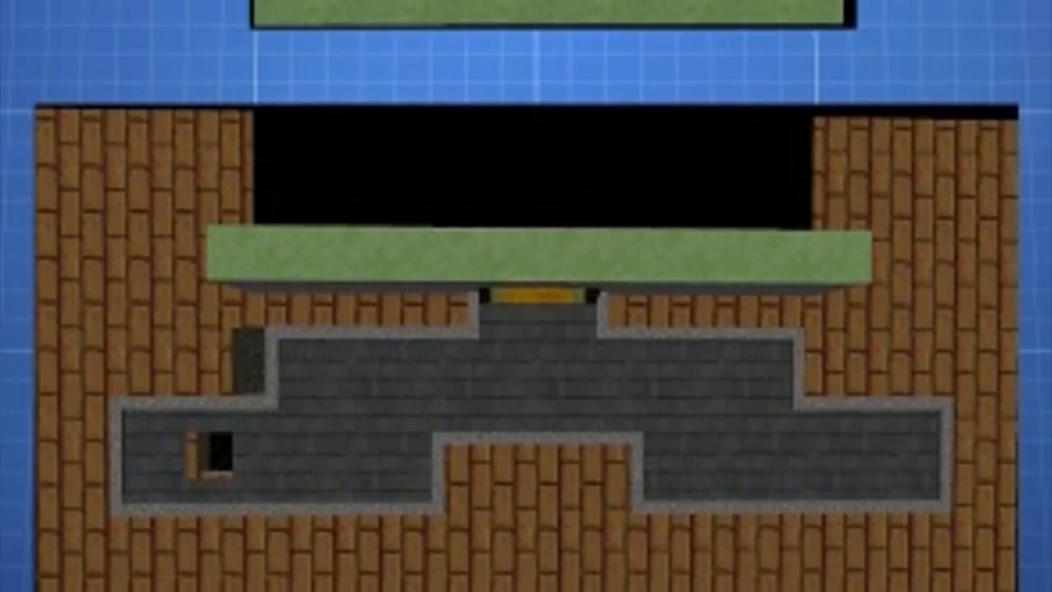
scroll("down", 3)
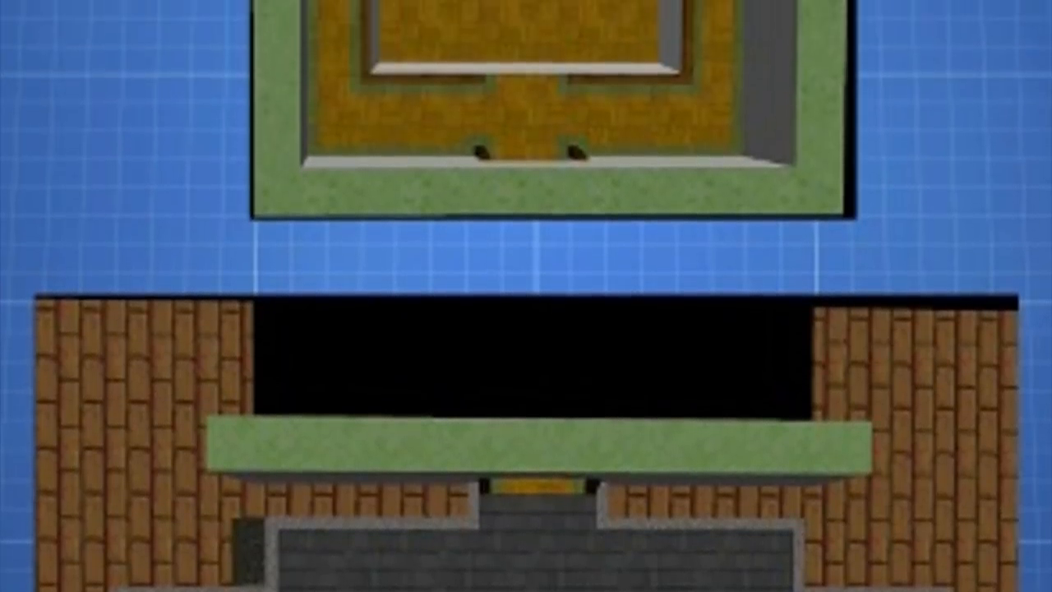